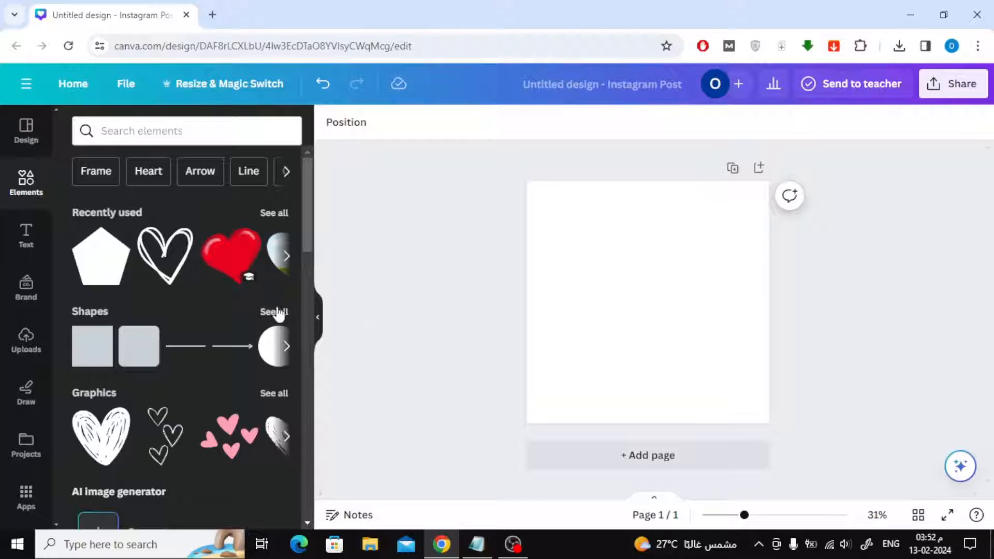
Step: Browse the full Shapes collection to pick the octagon and banner
click(273, 311)
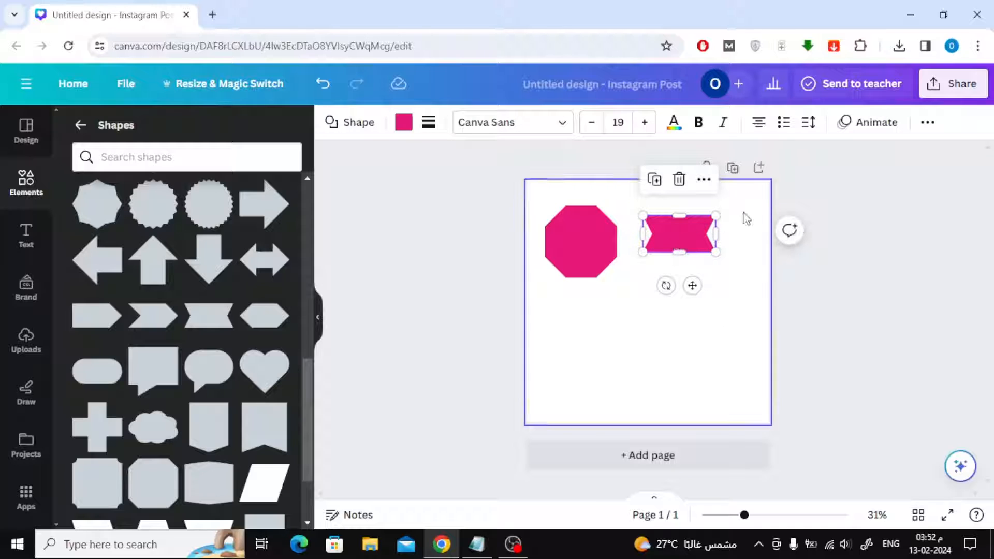
Step: Stretch the banner taller via Position settings, then lock the octagon's width-to-height ratio
click(927, 123)
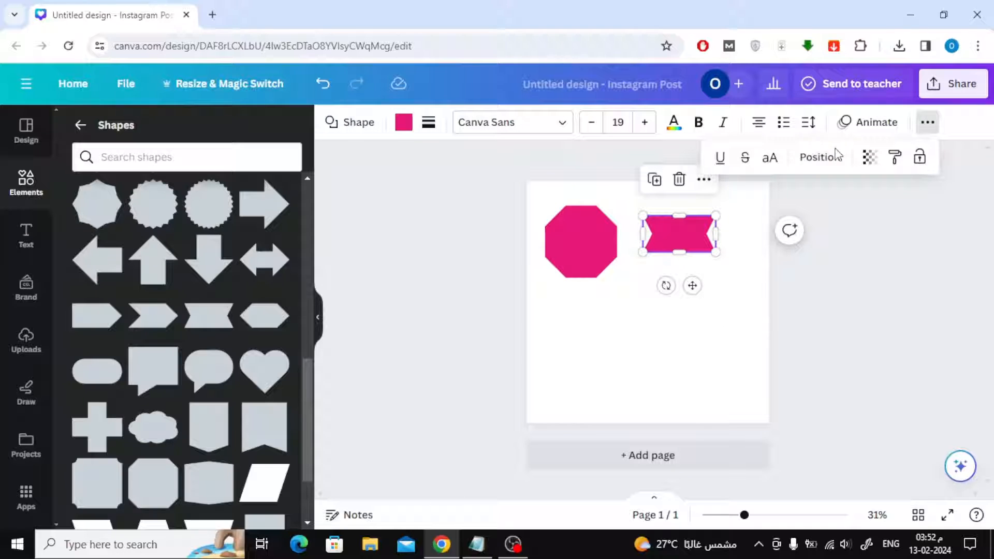
click(820, 158)
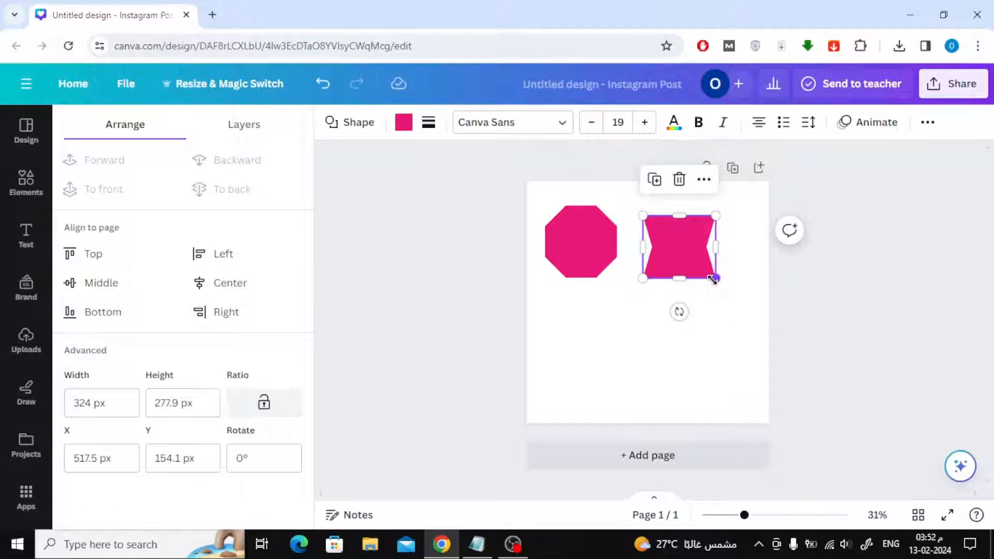
drag(715, 278, 706, 261)
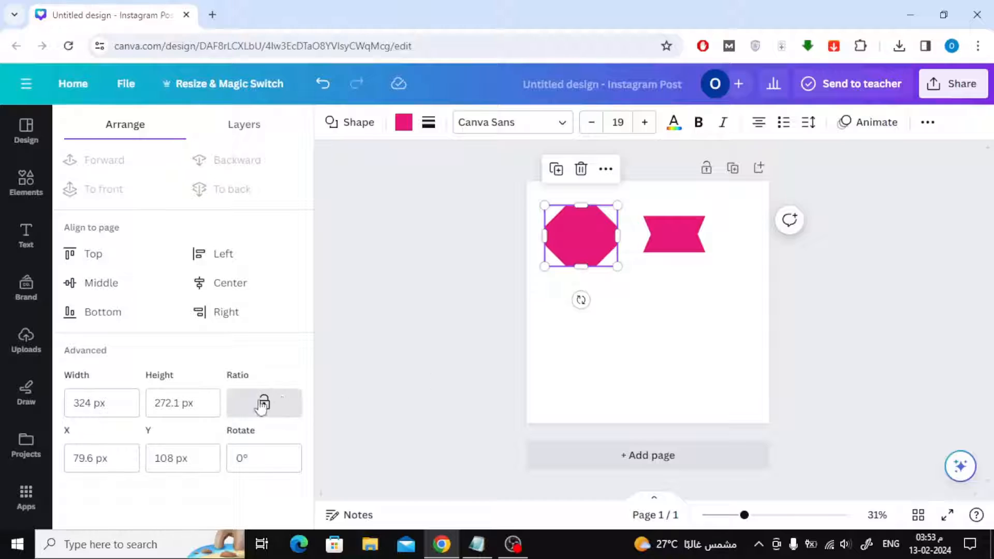
click(25, 185)
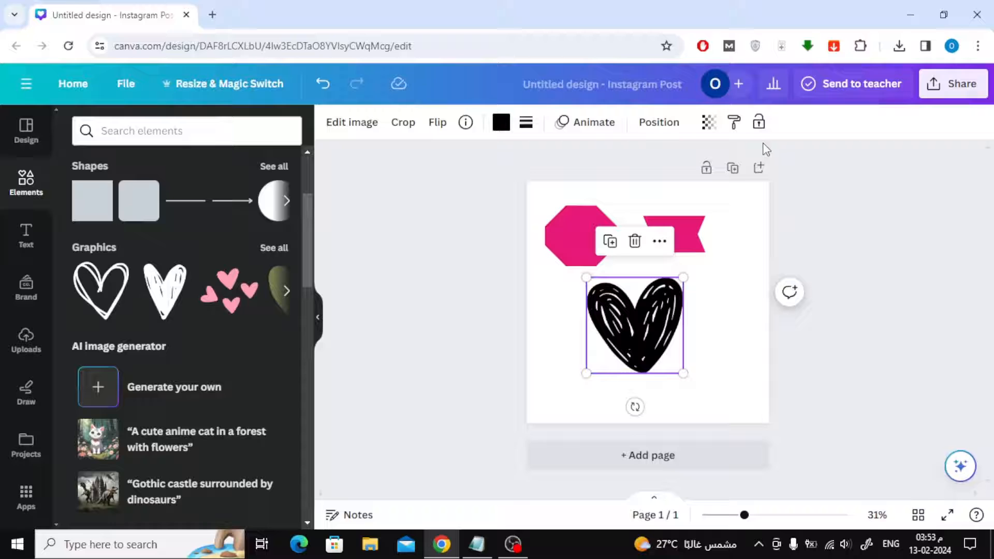
Step: Enlarge the scribbled heart proportionally, setting its width to about 400 px
click(658, 122)
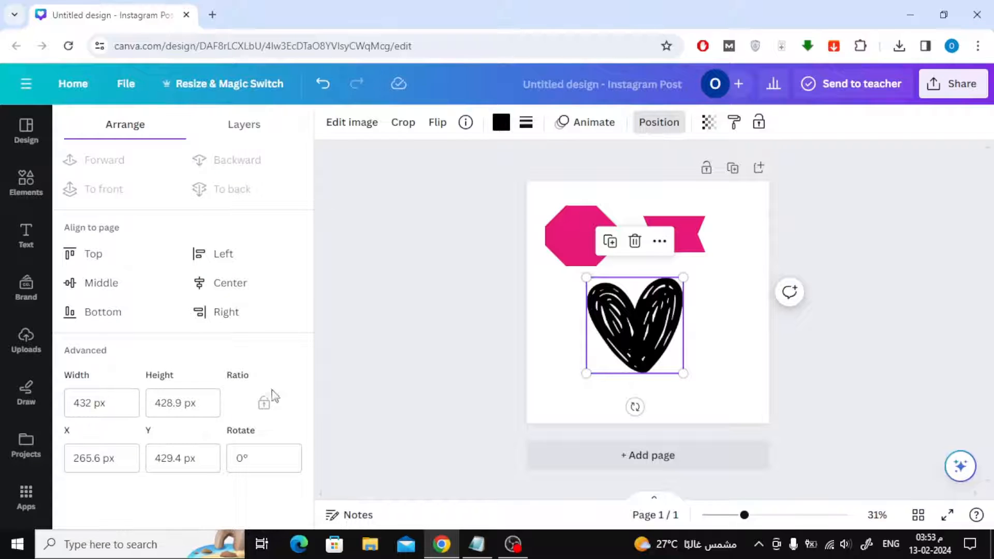
click(182, 402)
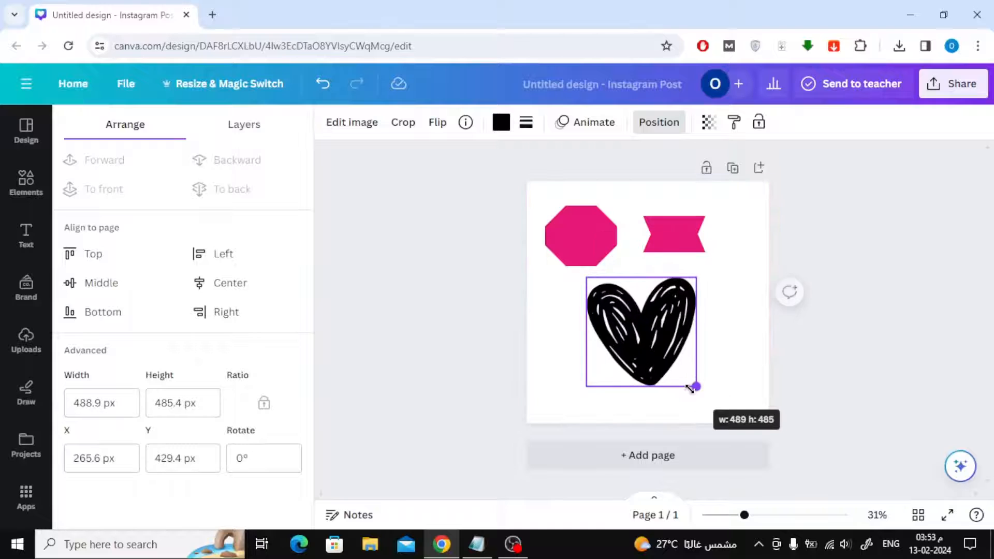
drag(696, 386, 675, 366)
text(4)
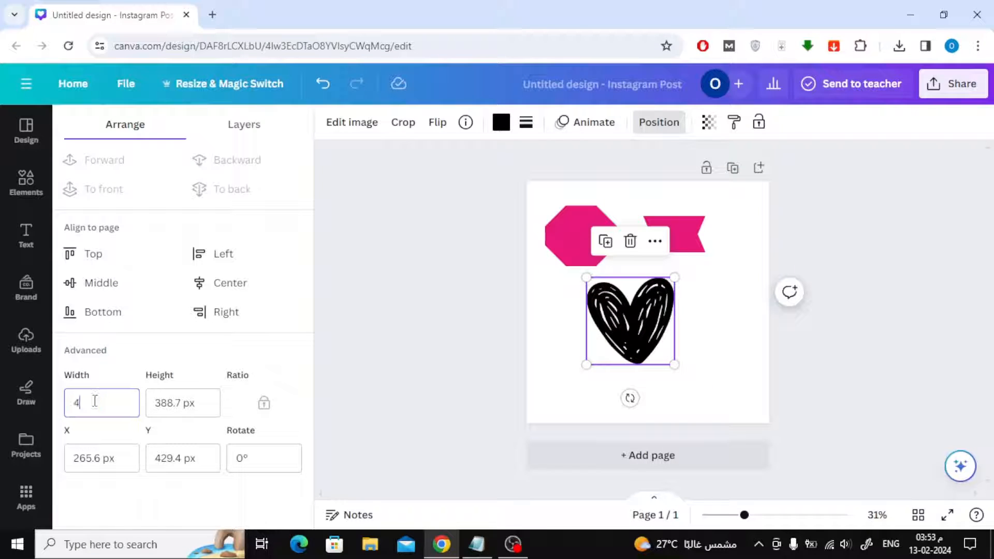
text(00)
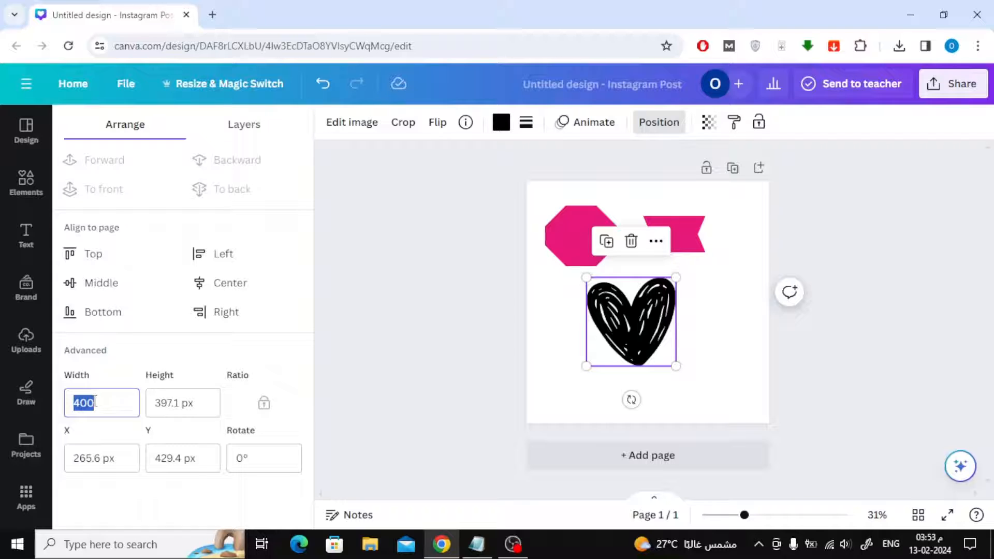
text(500)
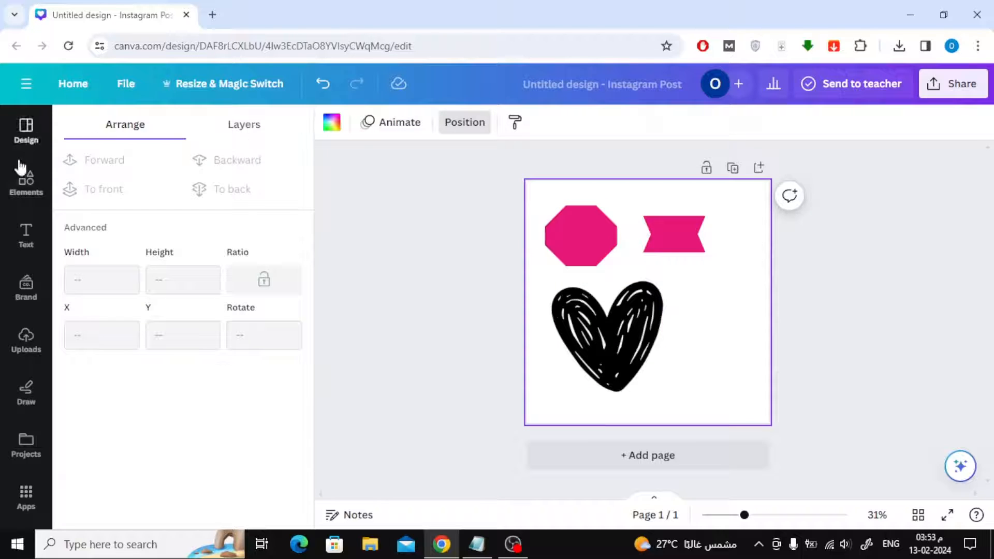
Step: Add the red heart photo and resize it proportionally to about 629 px wide over the black heart
click(26, 180)
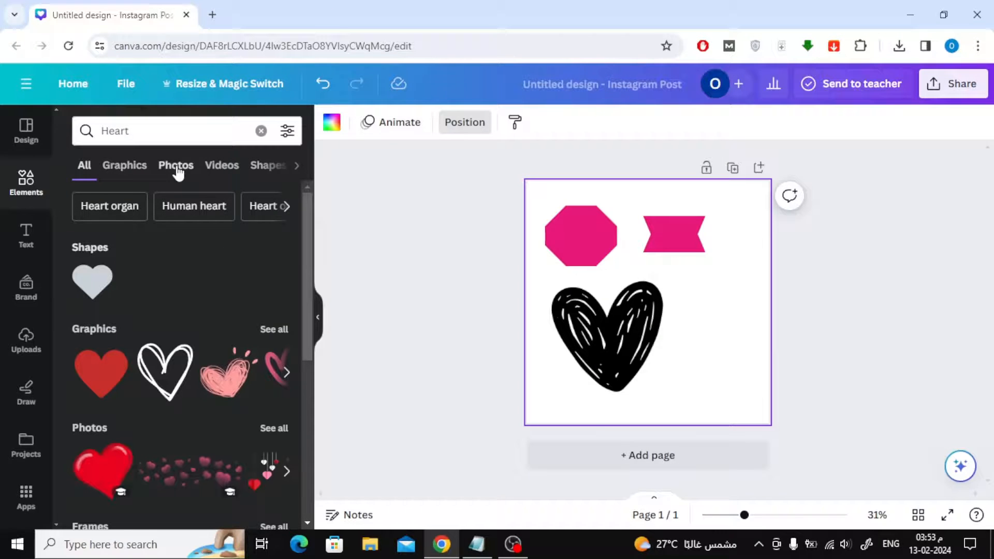
scroll(down, 3)
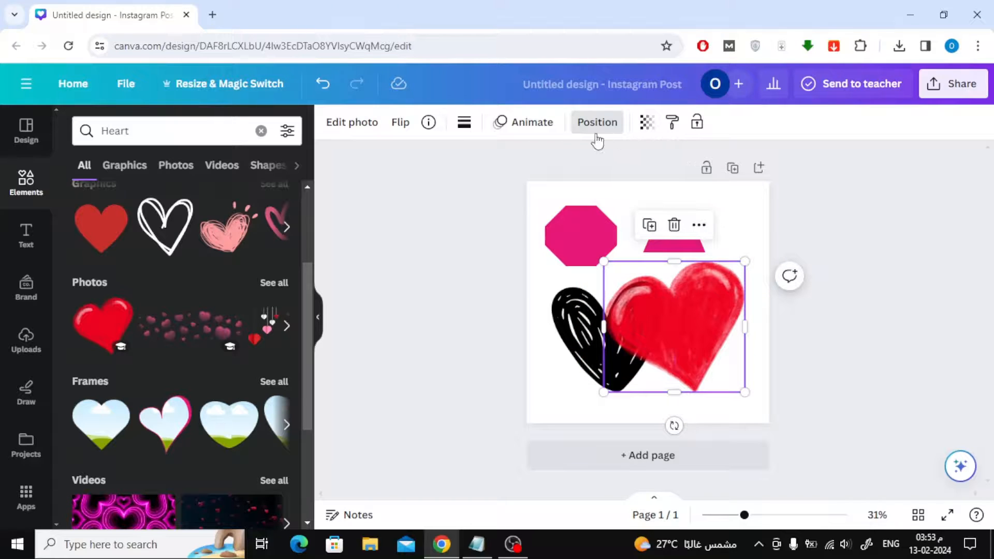
click(597, 122)
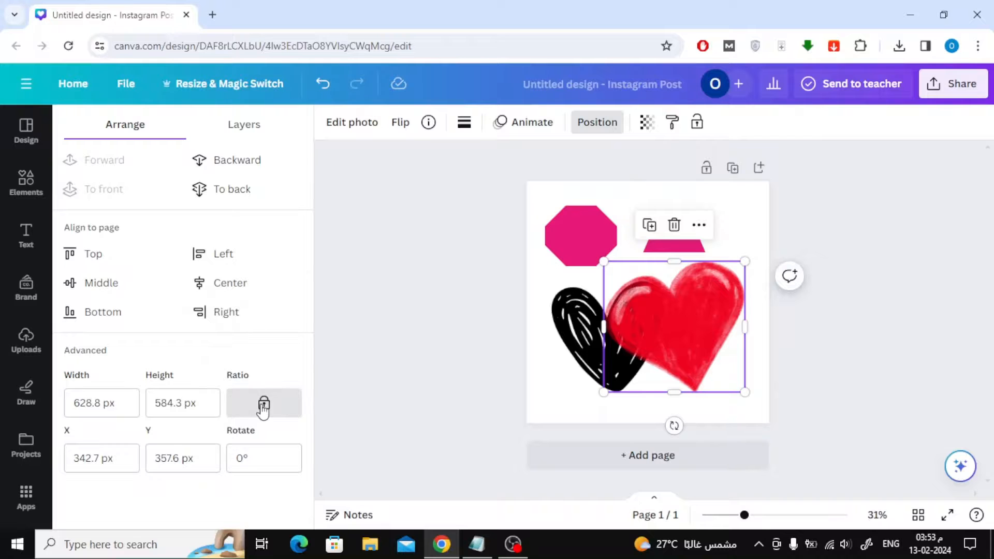
drag(744, 392, 685, 315)
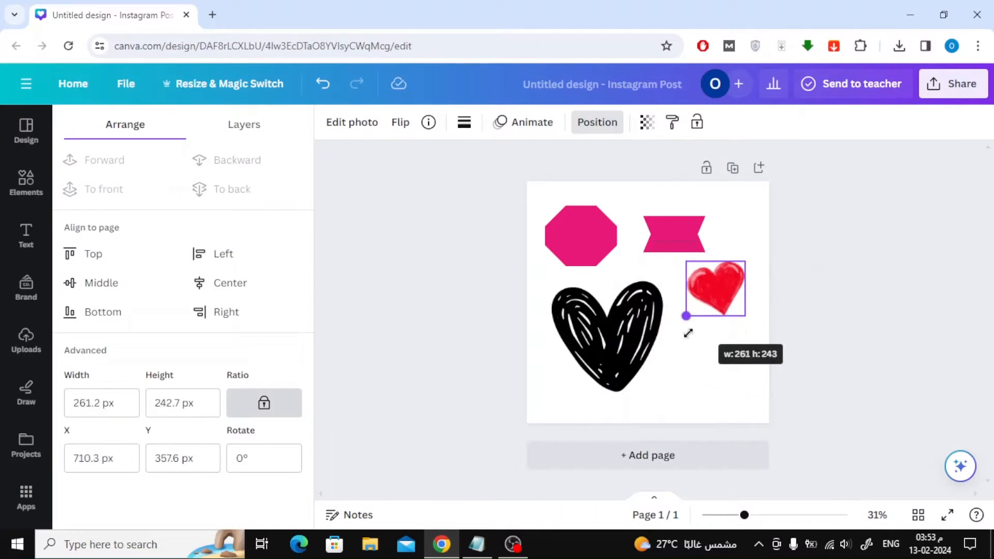
drag(686, 315, 602, 391)
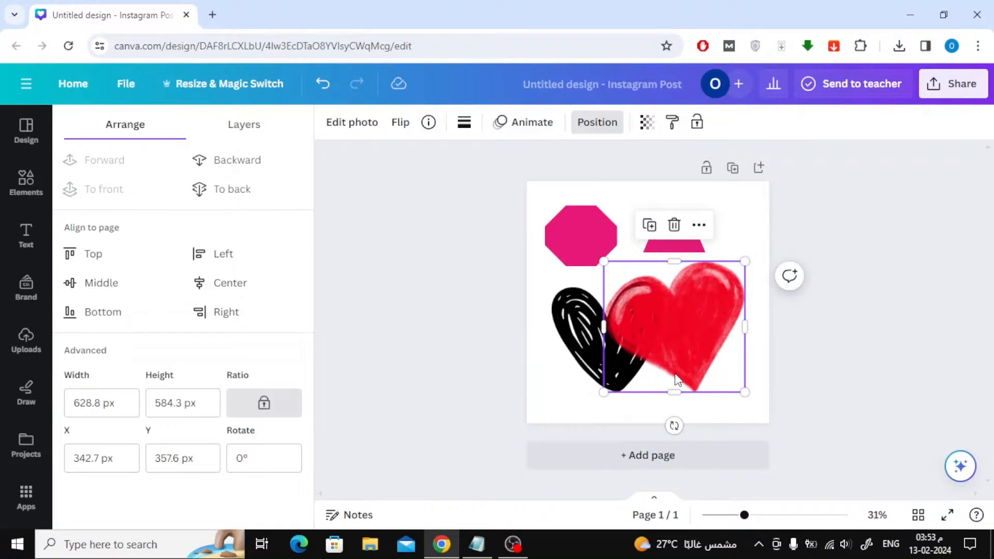